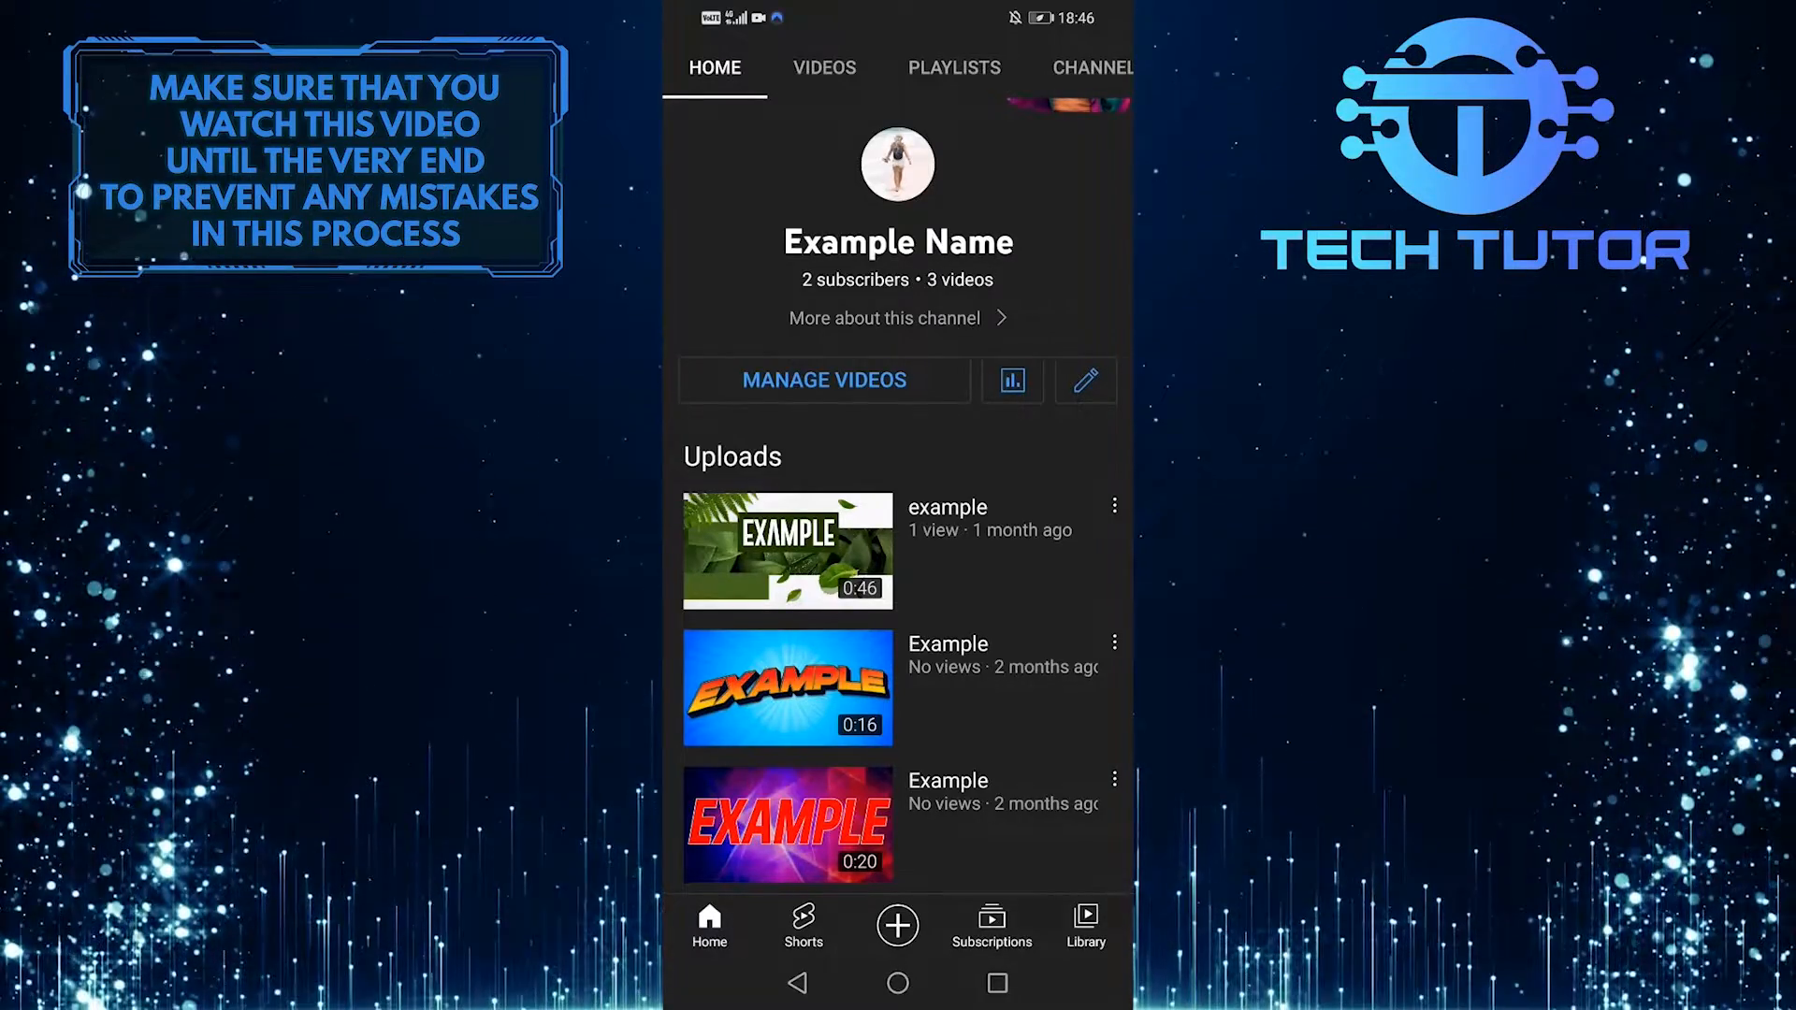
Step: Leave the YouTube channel page and go to the phone's home screen
click(897, 983)
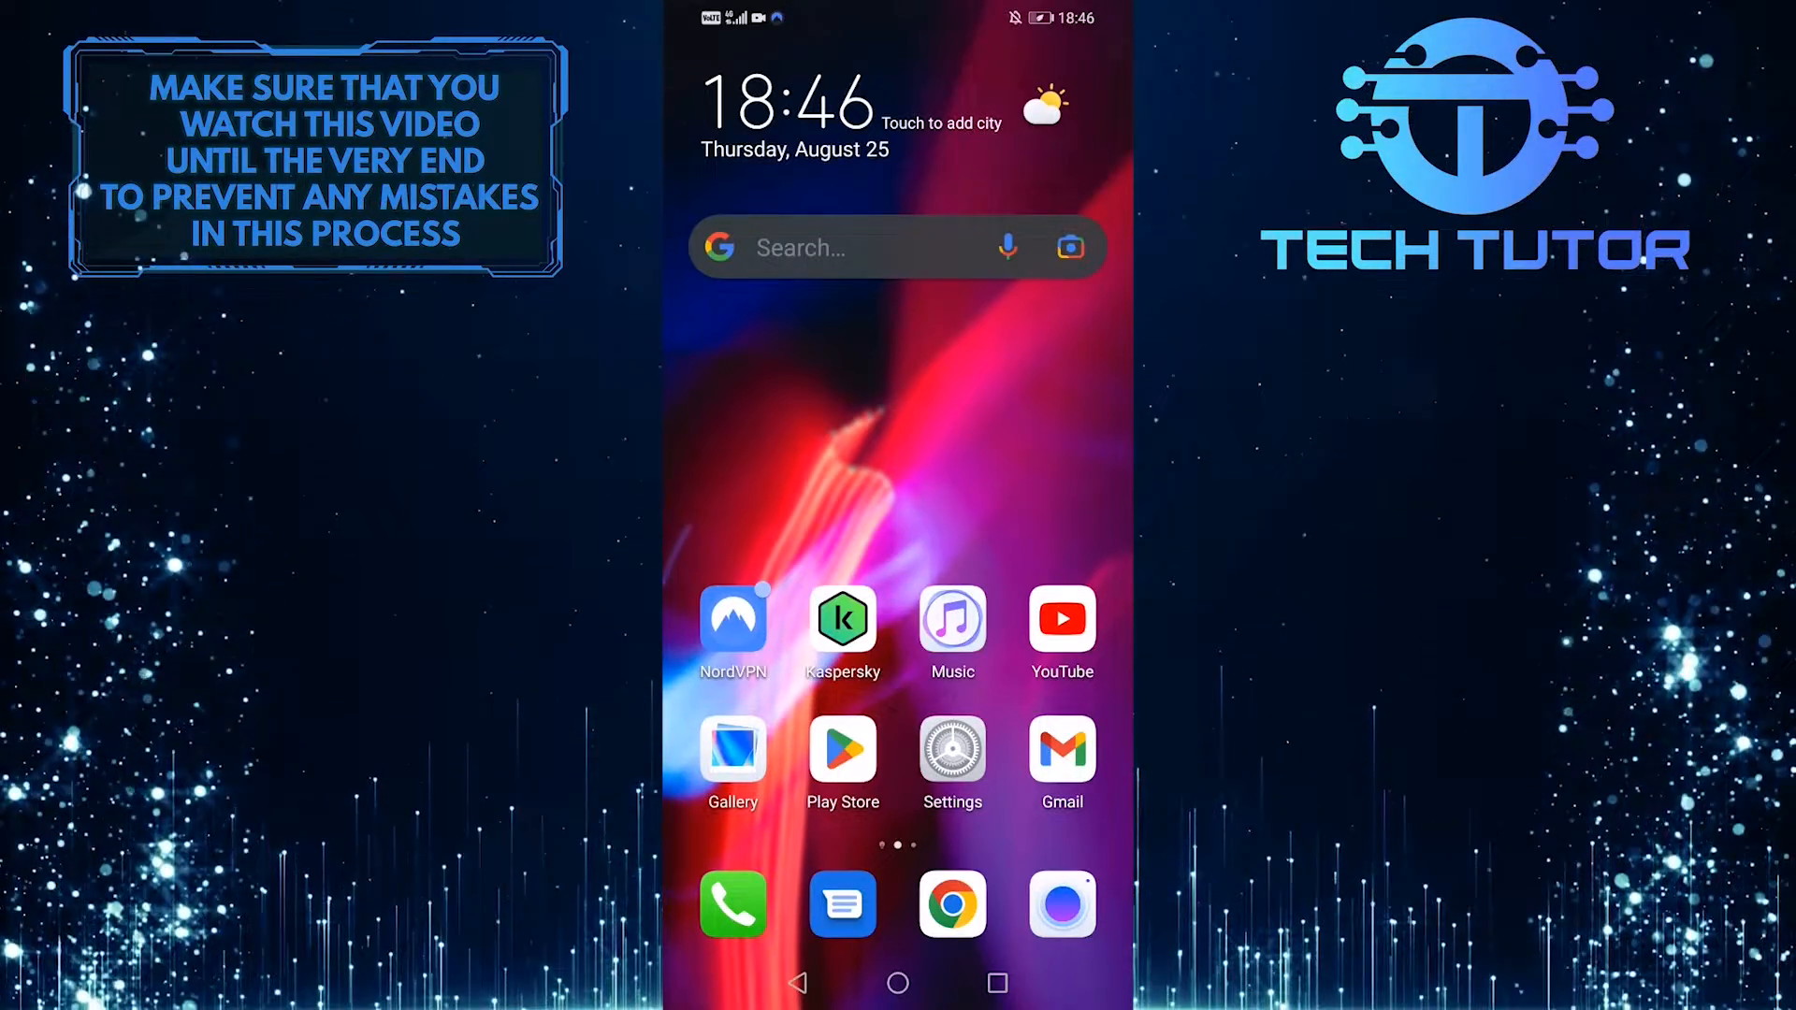
Step: Launch Chrome on YouTube and turn on 'Desktop site' from the menu
click(951, 904)
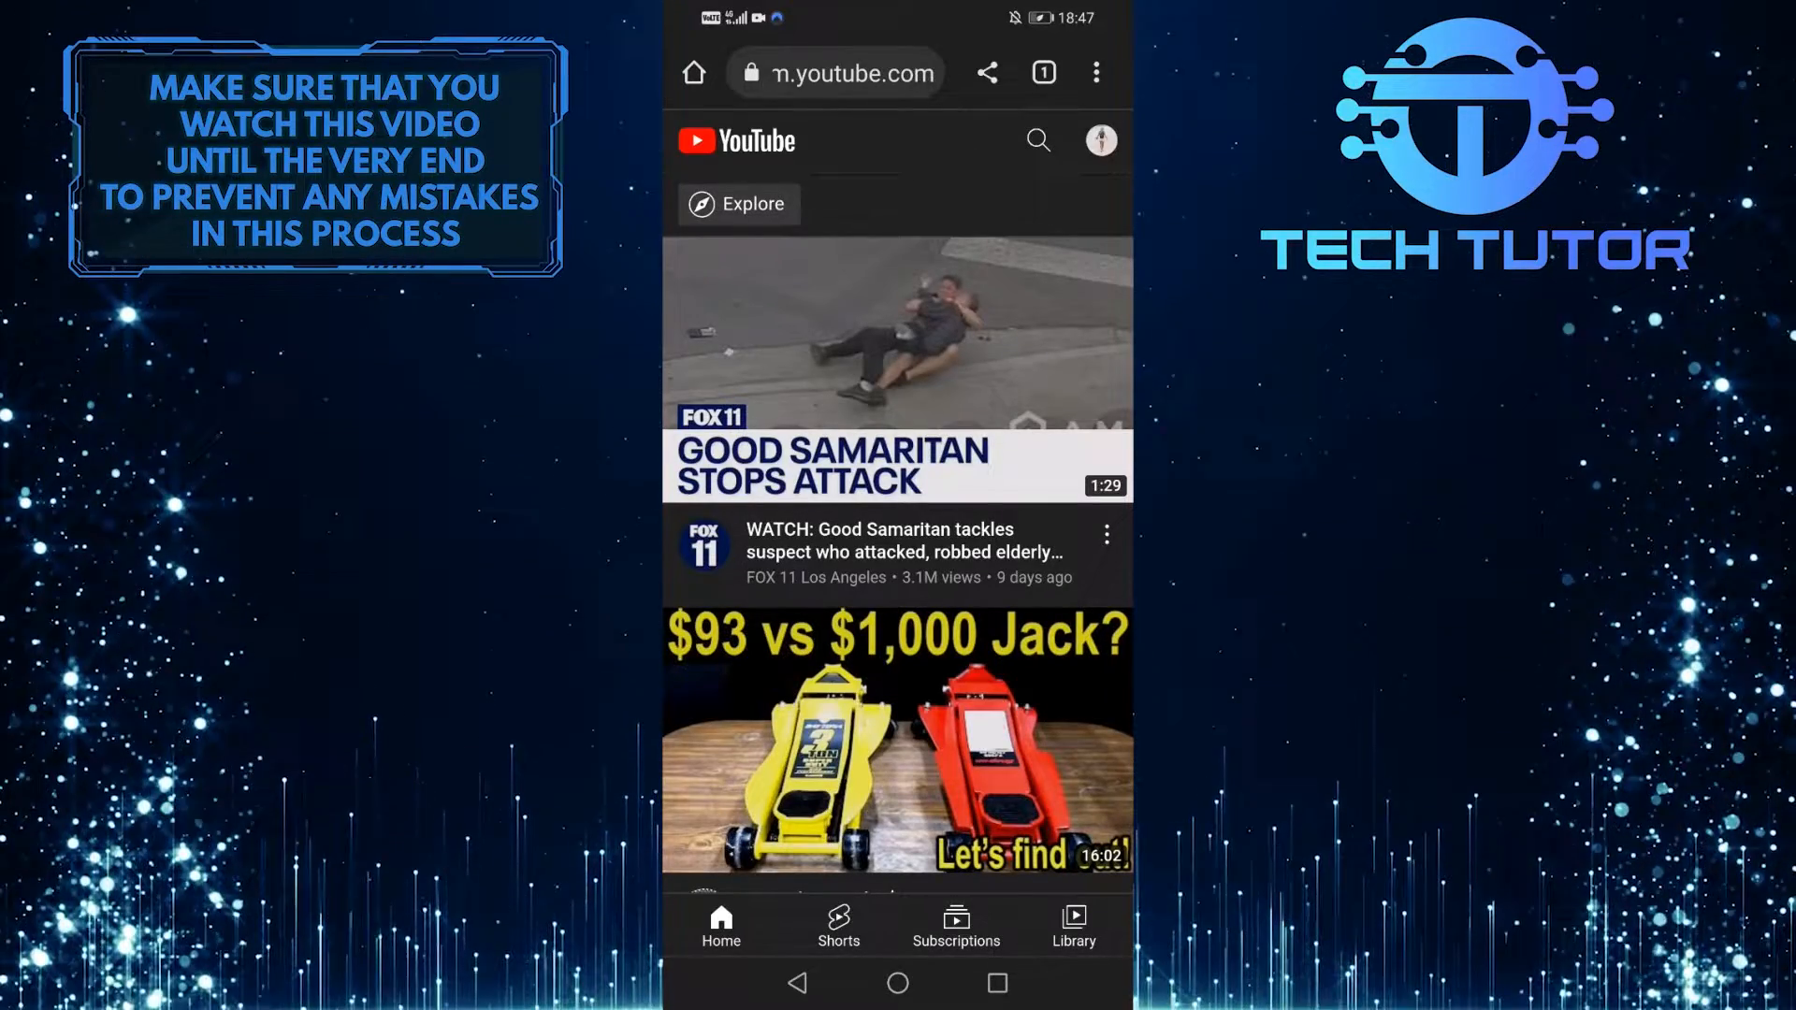
click(1094, 72)
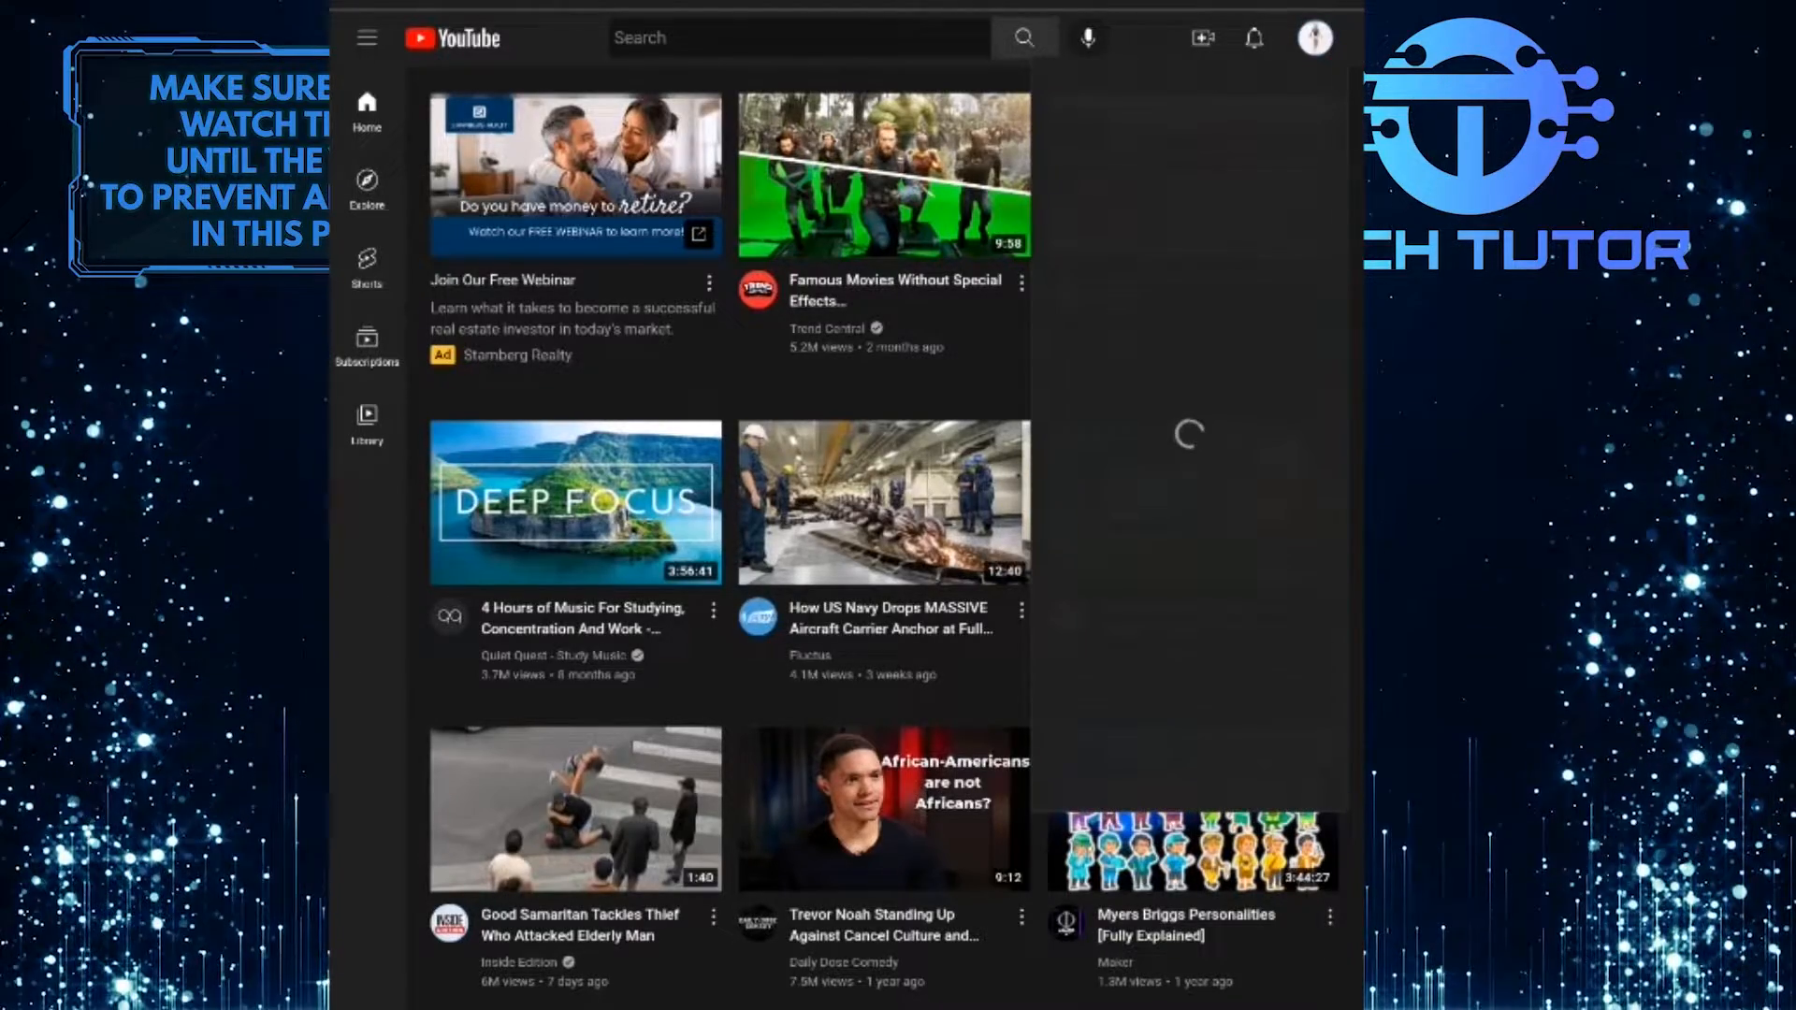
Step: Open Settings from the profile avatar's account menu
click(1313, 37)
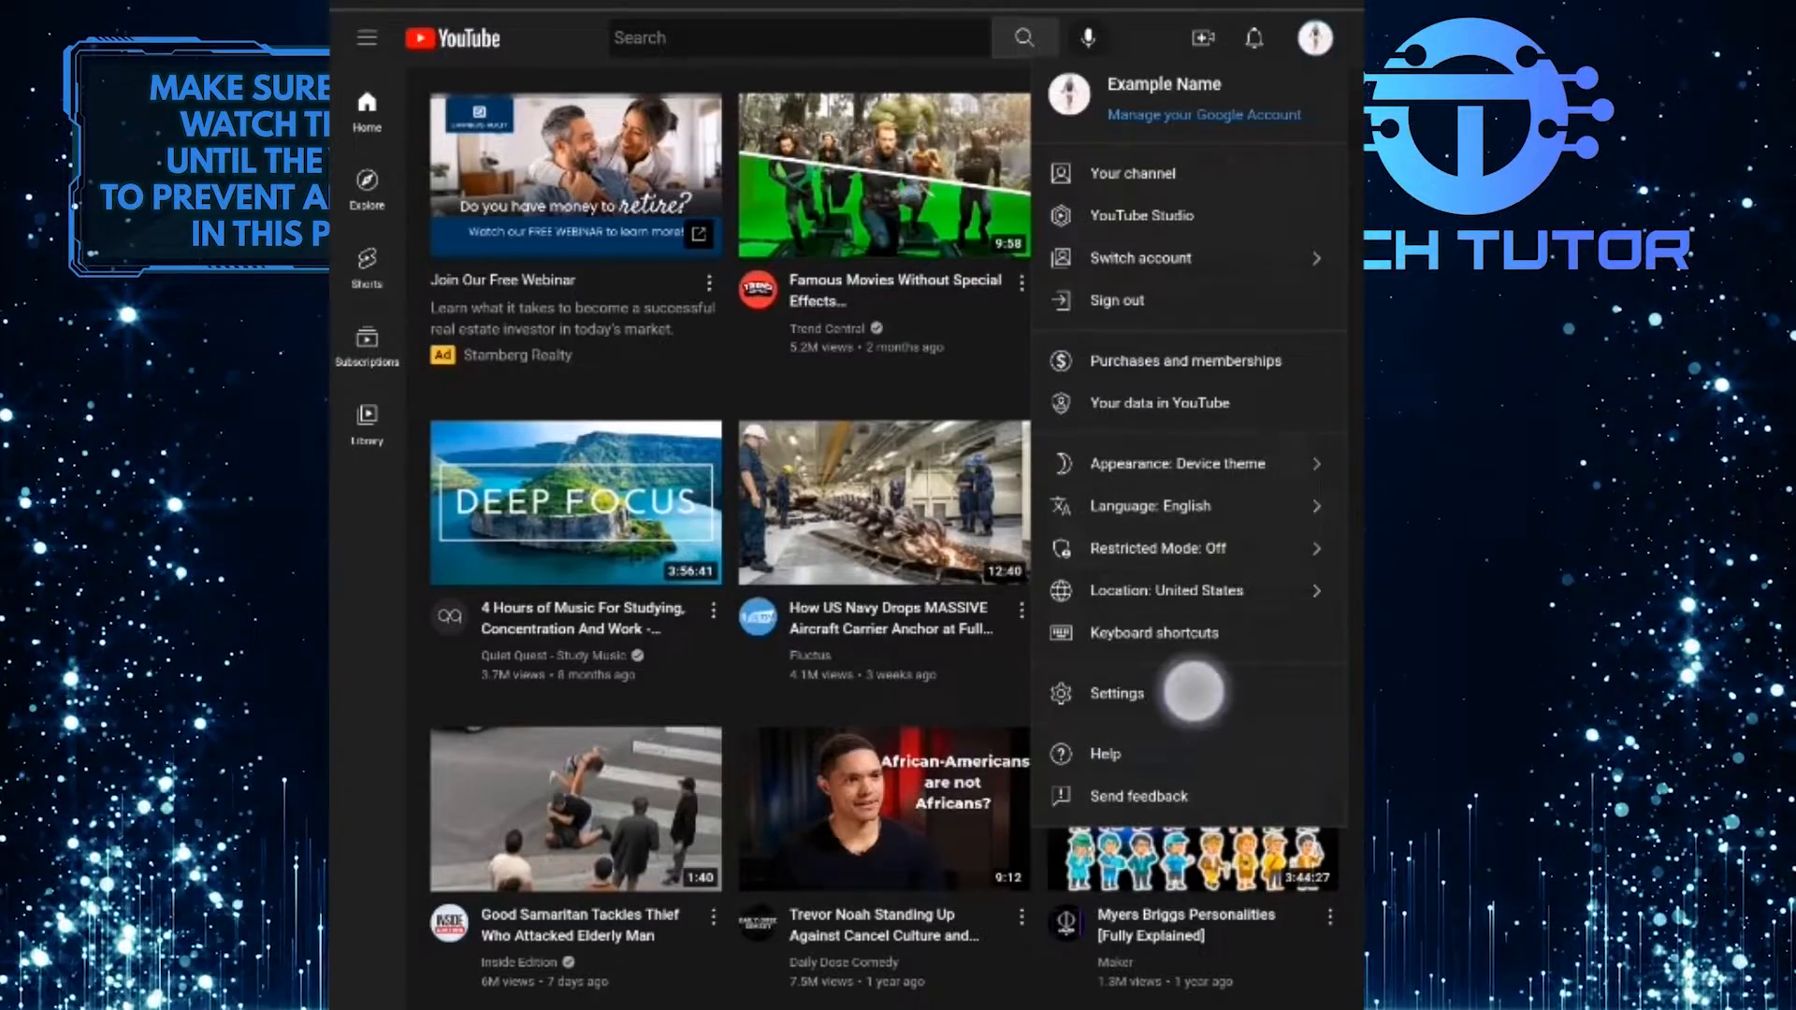
click(1116, 693)
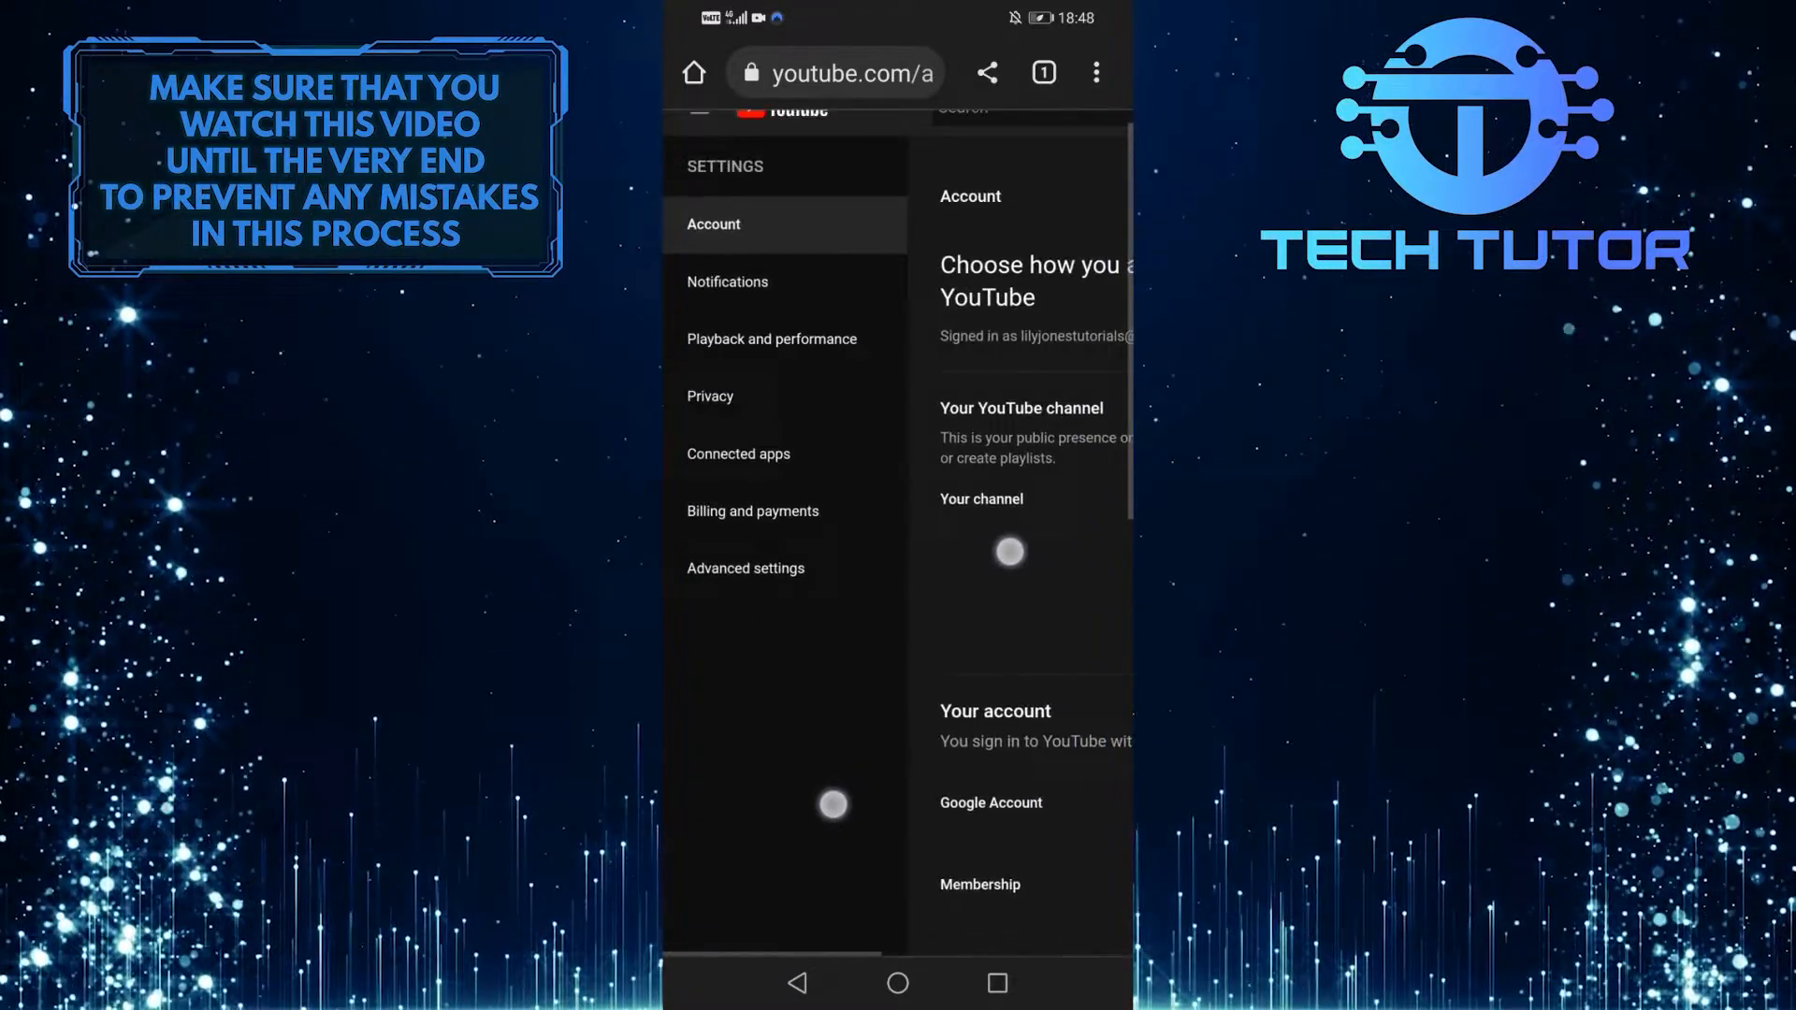
Step: Show the 'Playback and performance' section from the Settings sidebar
scroll(up, 3)
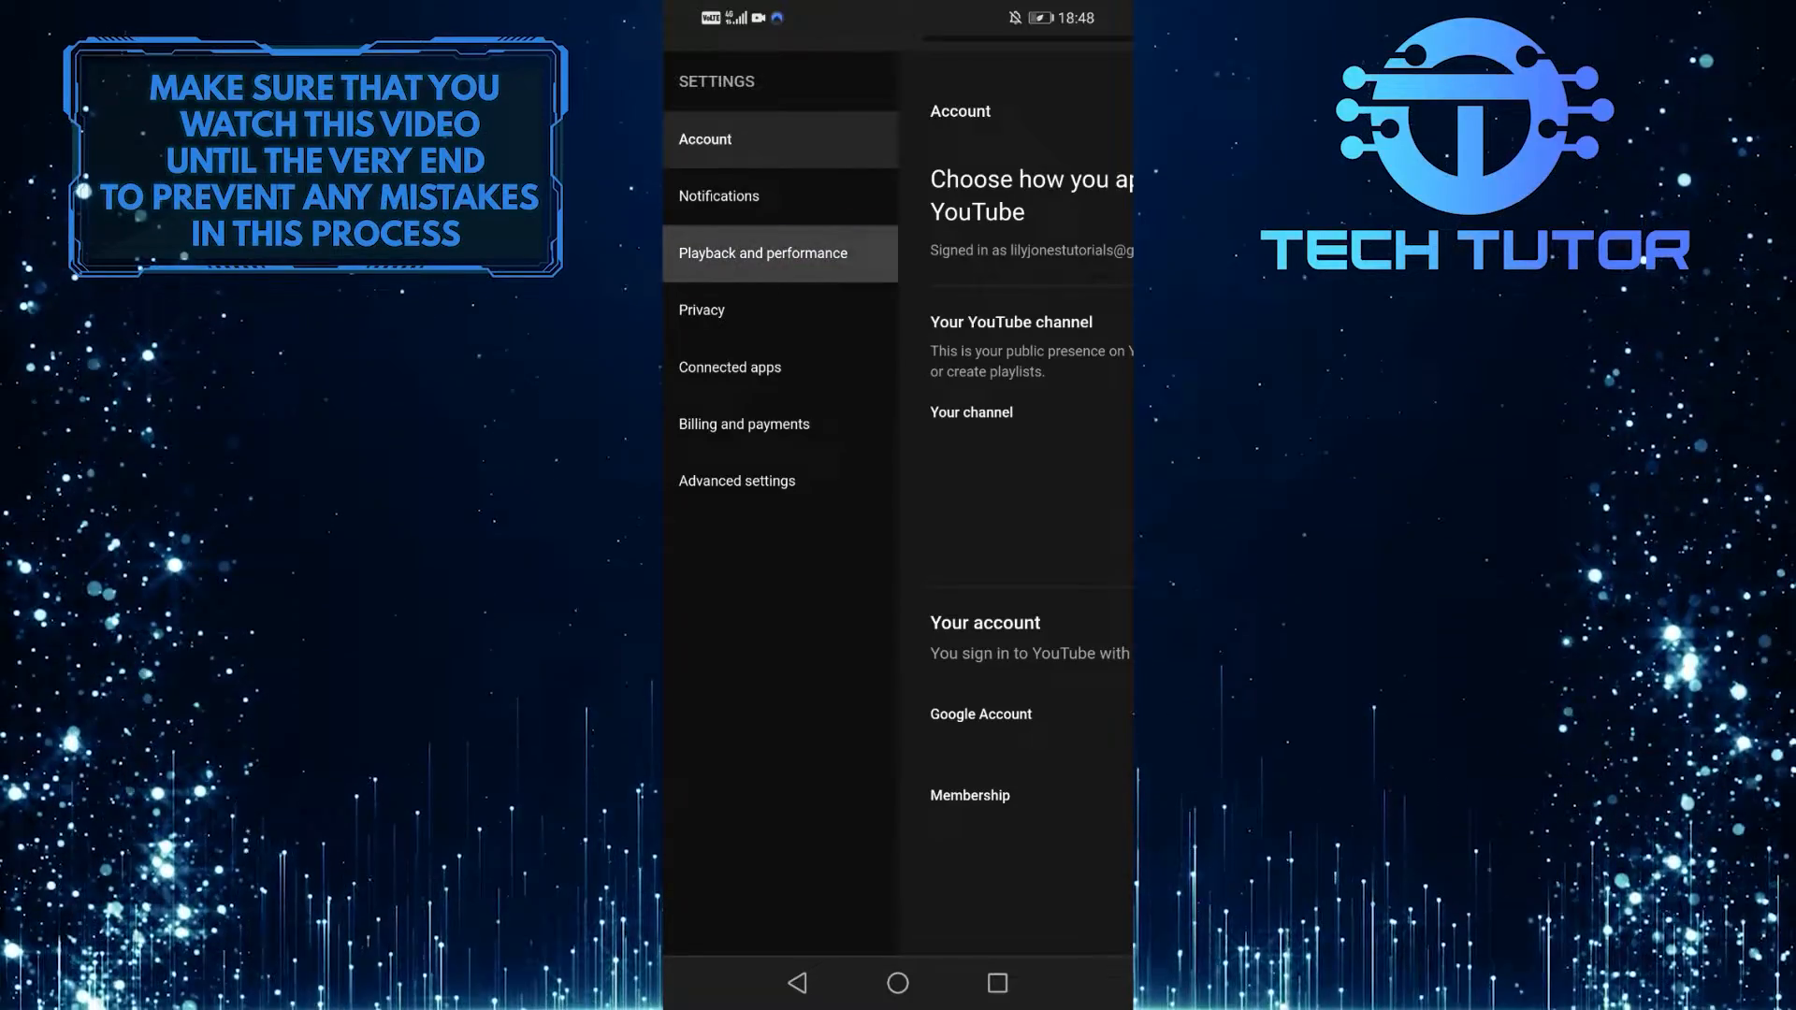
click(762, 253)
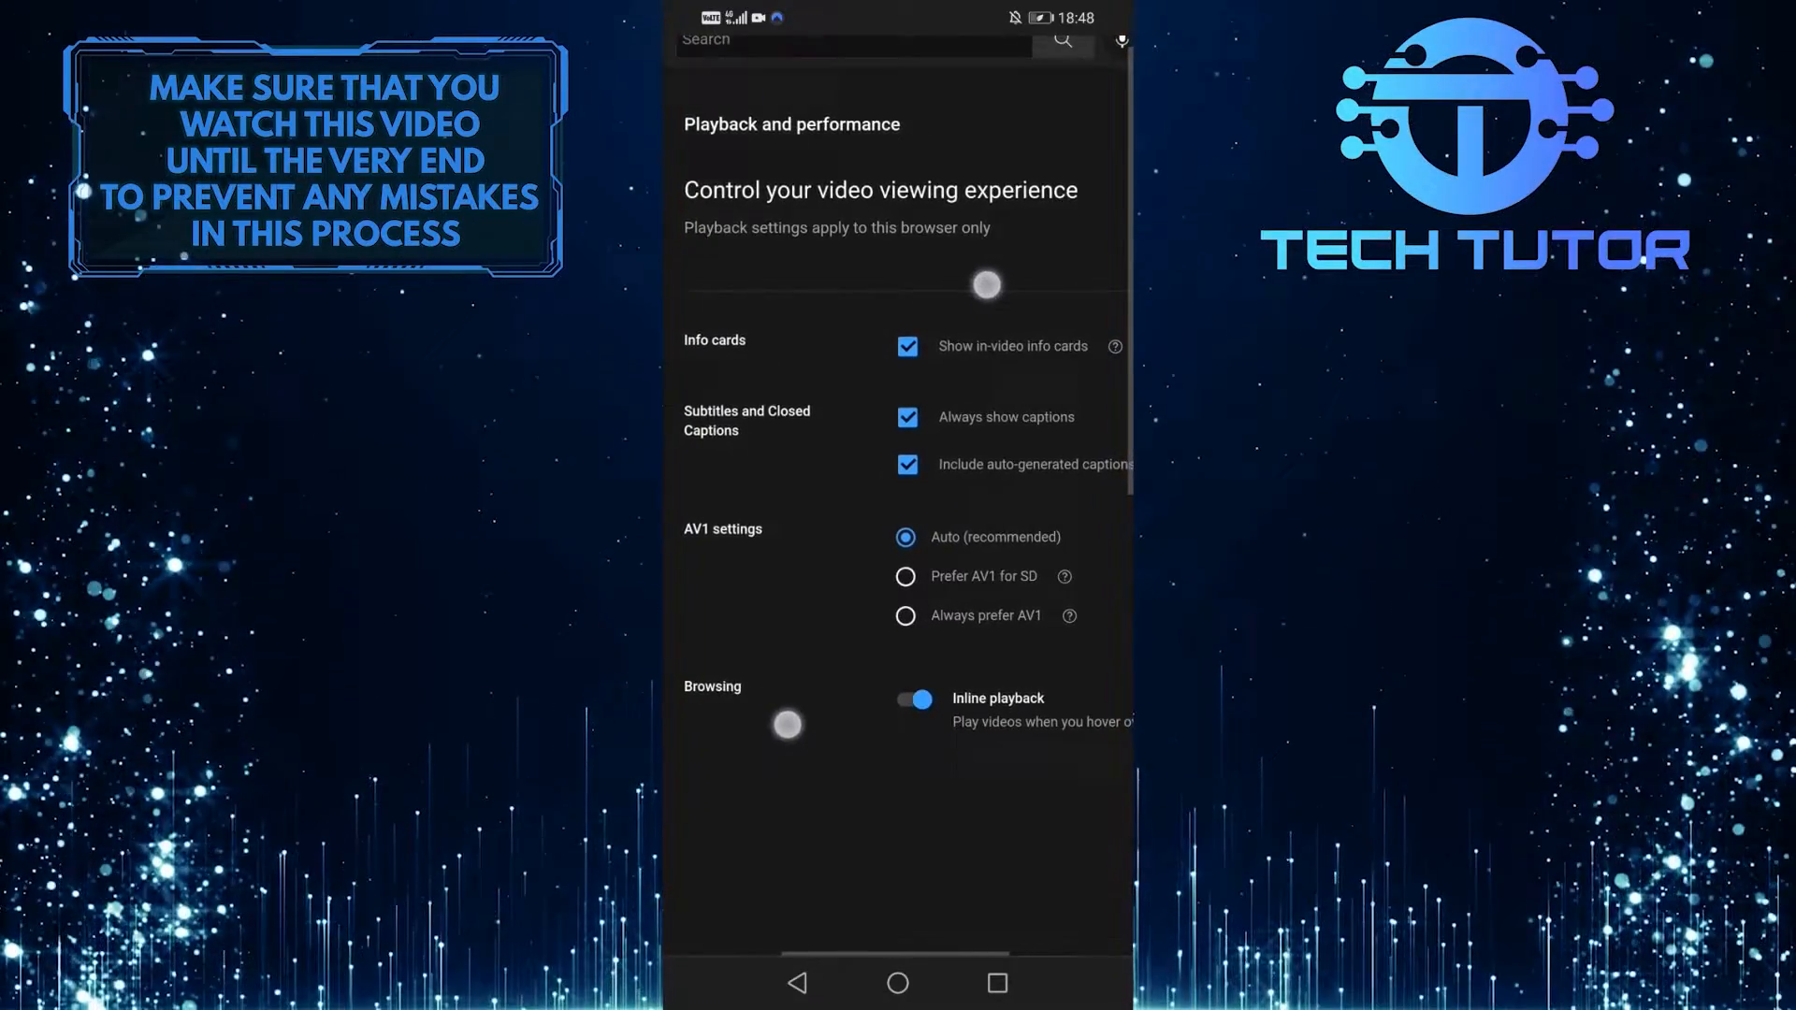
scroll(up, 3)
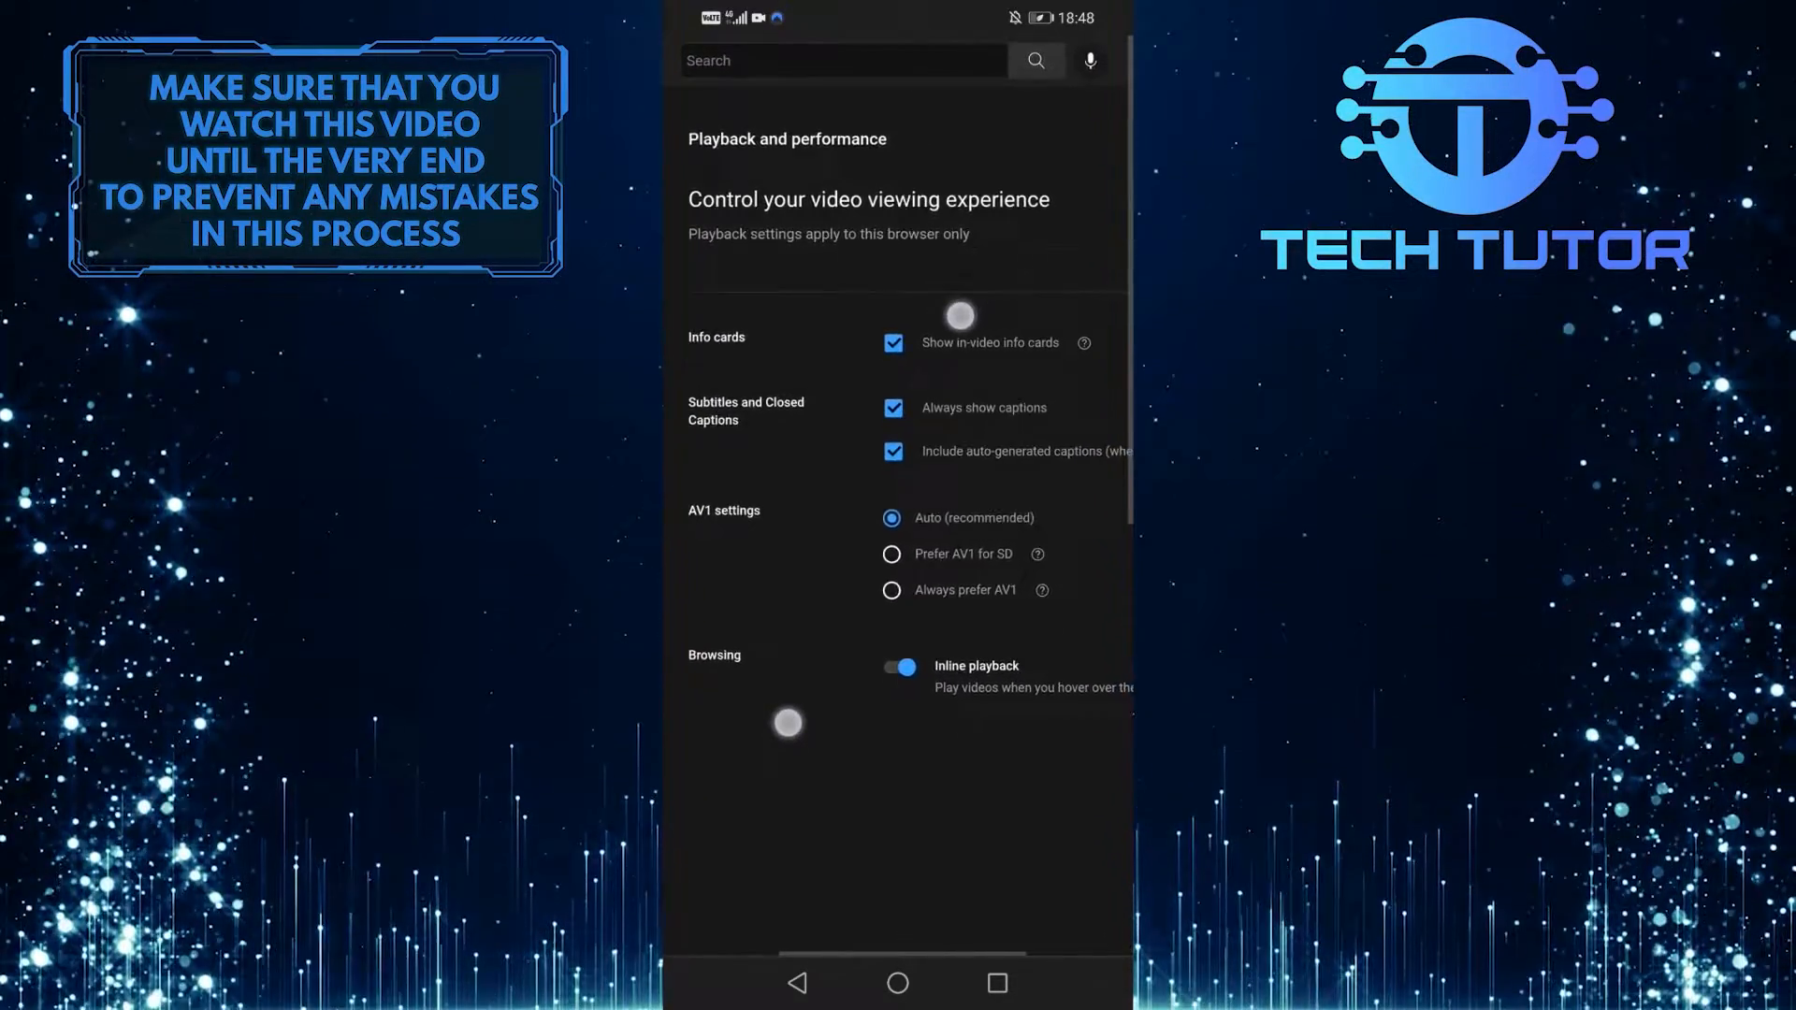
scroll(up, 3)
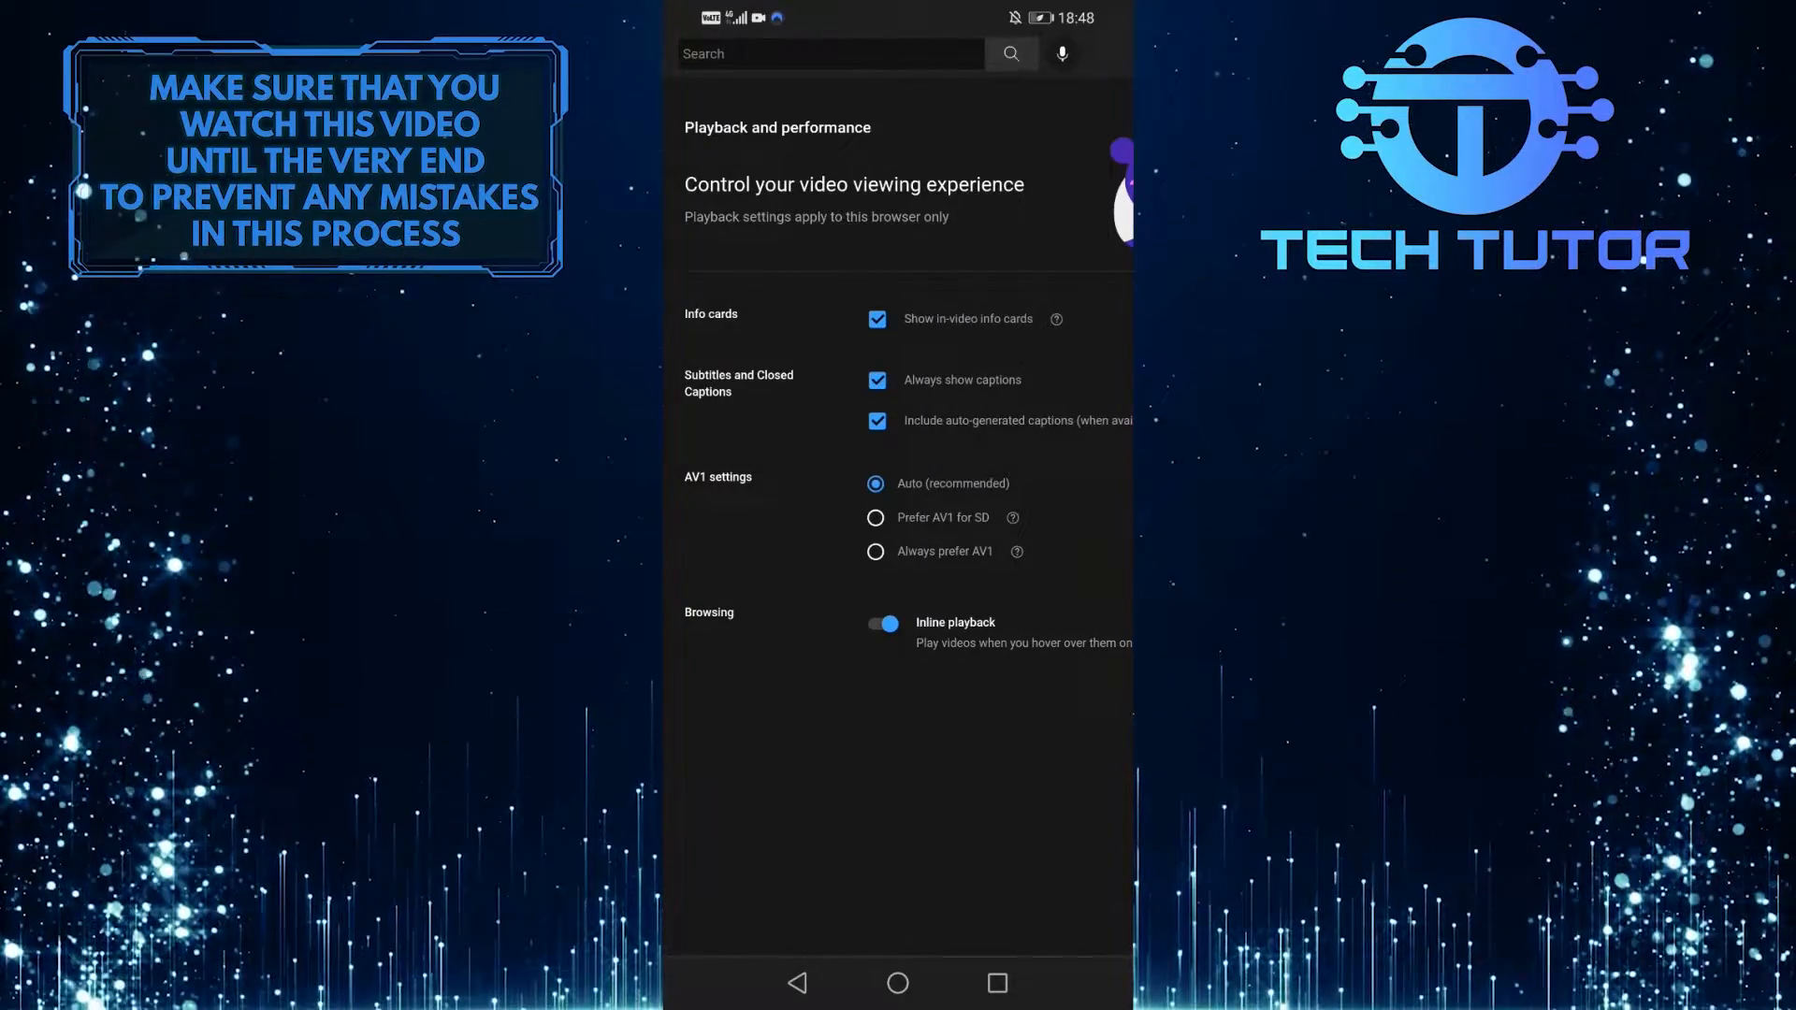
Step: Uncheck 'Always show captions' and 'Include auto-generated captions'
click(877, 379)
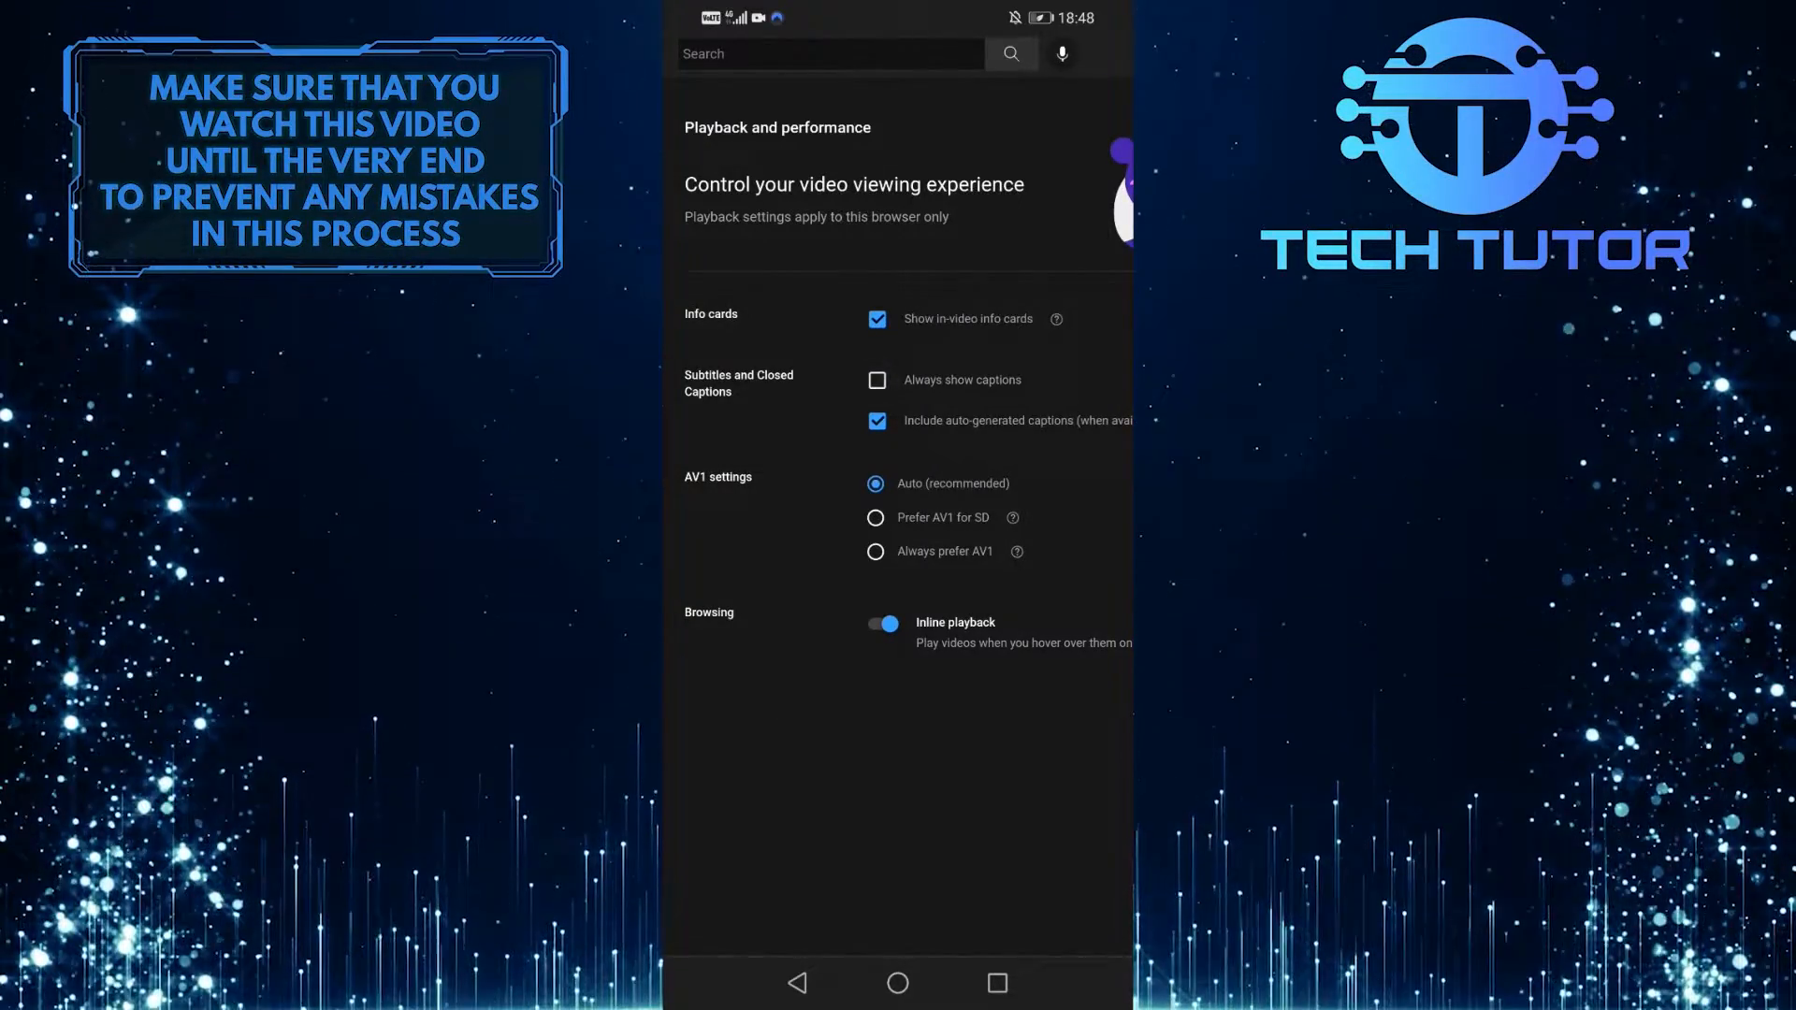
click(876, 420)
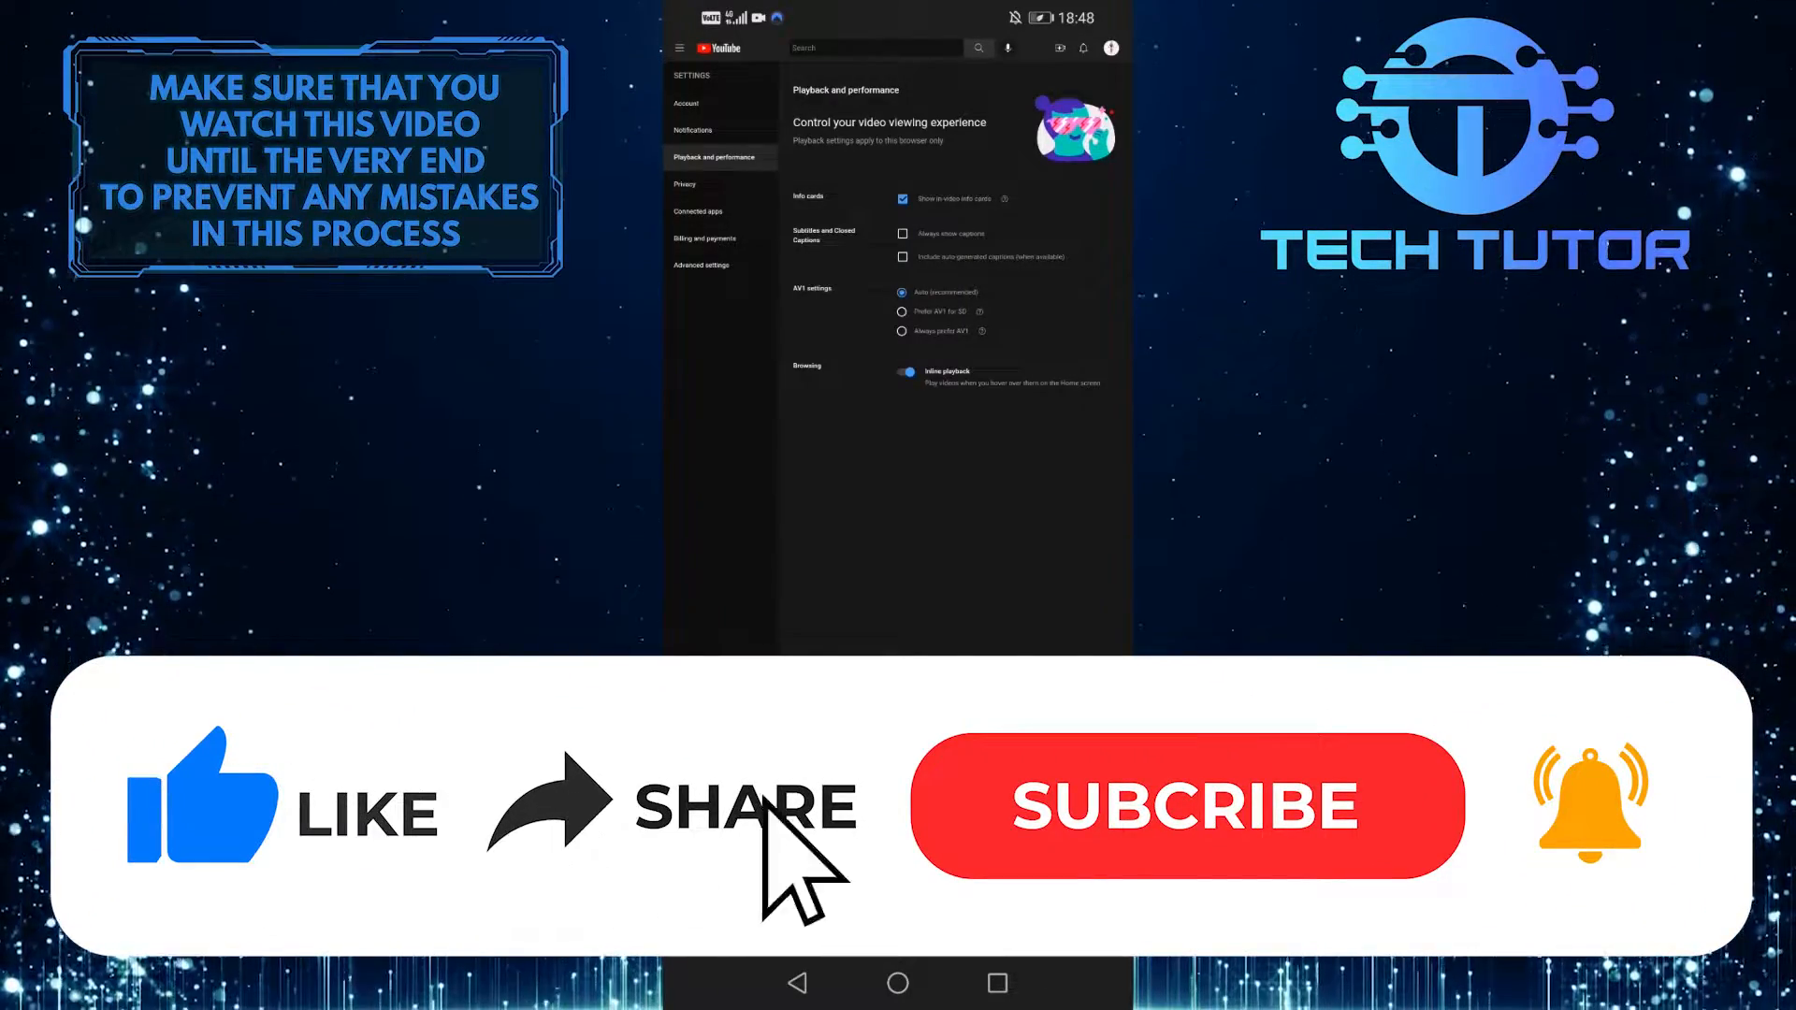
click(1185, 805)
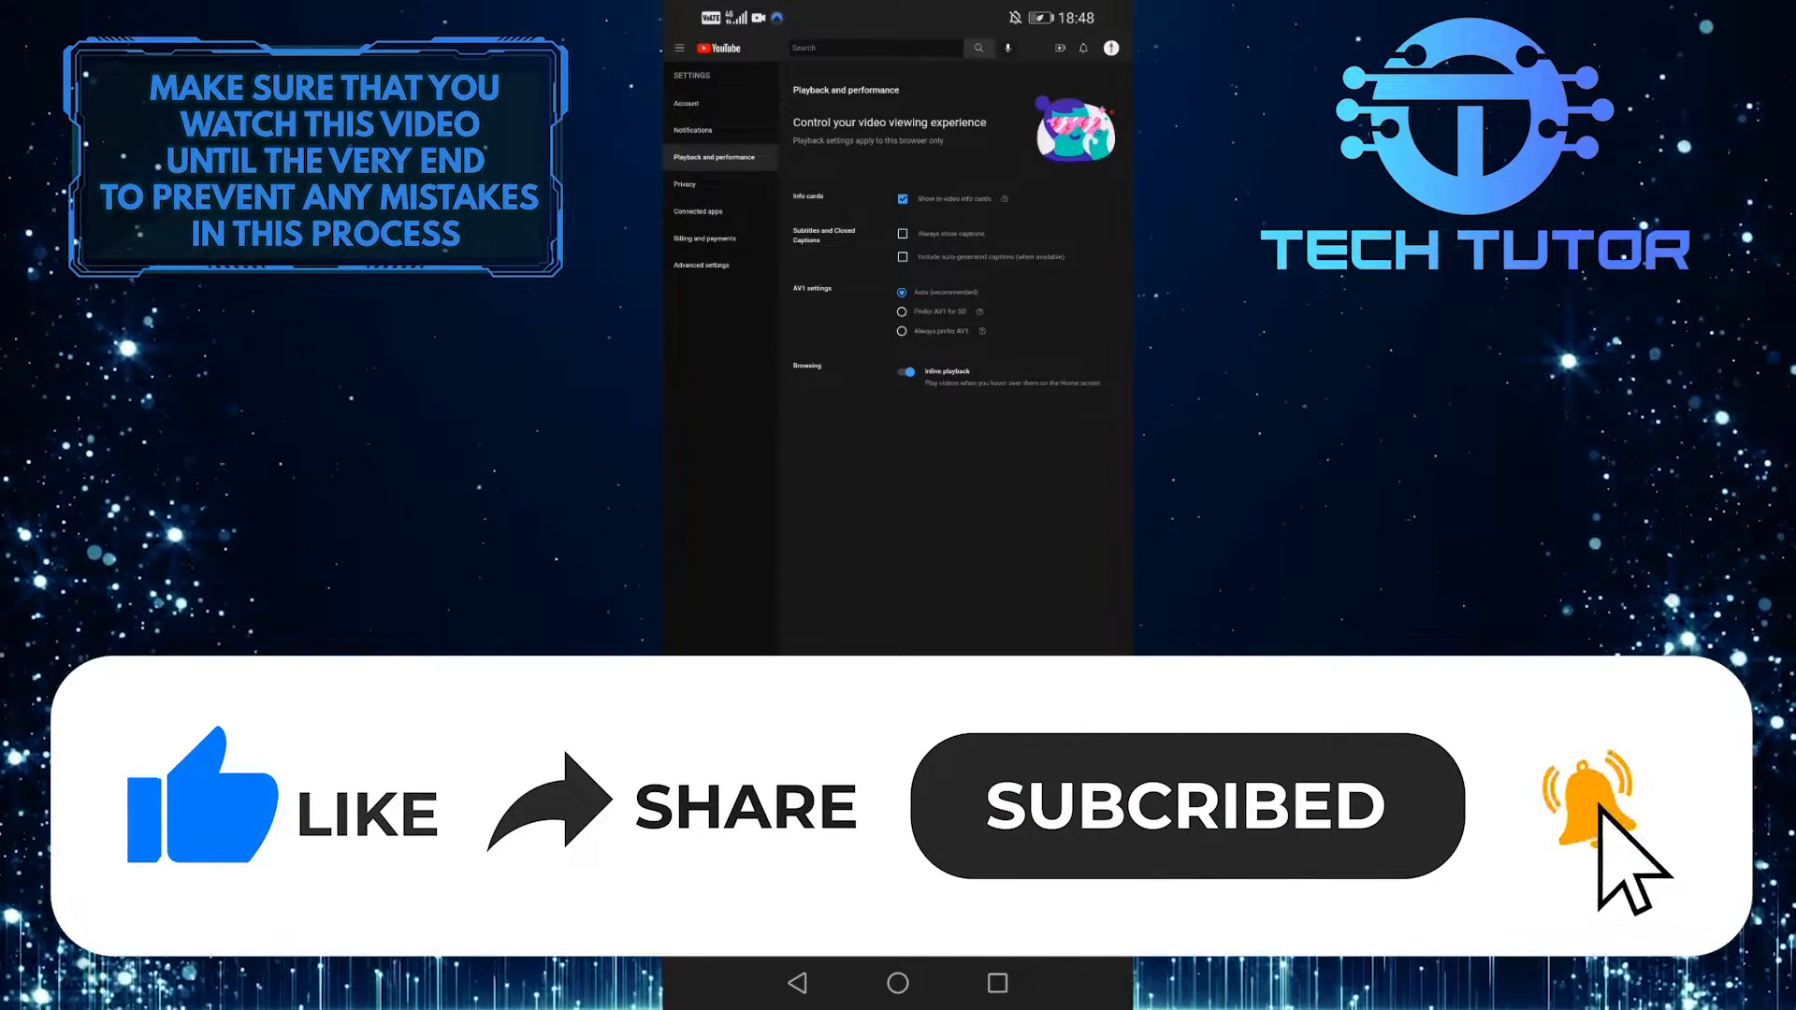